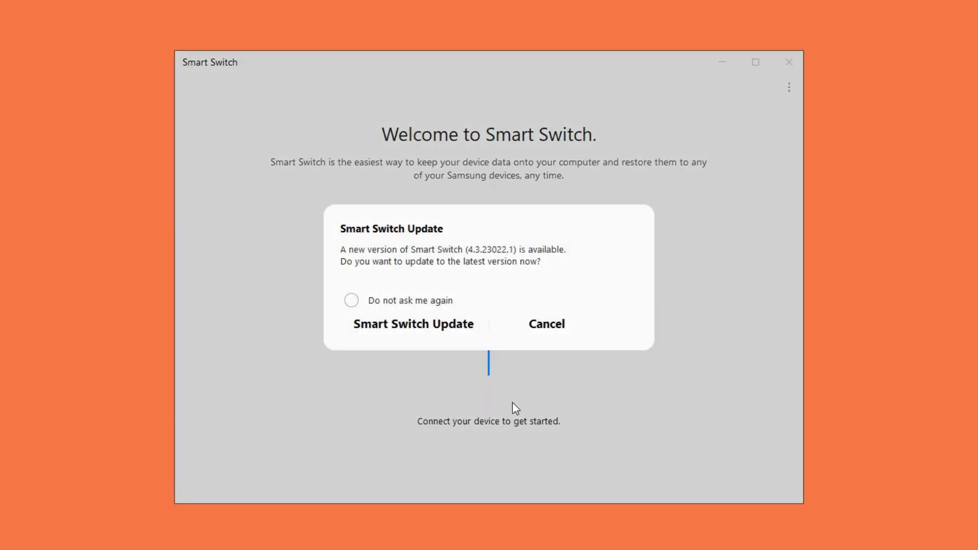
Step: Dismiss the Smart Switch update prompt with Cancel
click(544, 324)
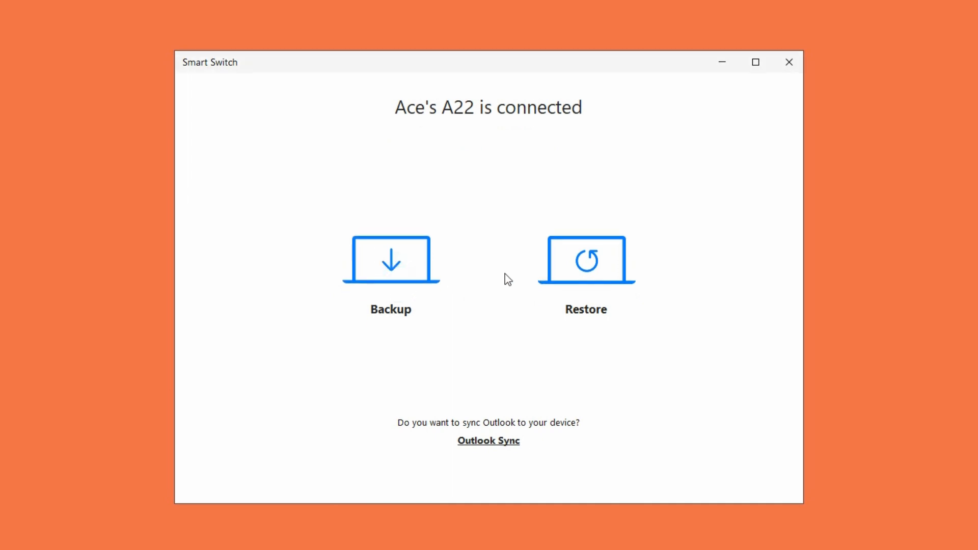
Step: Back up the phone's Messages with All periods selected, then minimize Smart Switch
click(390, 259)
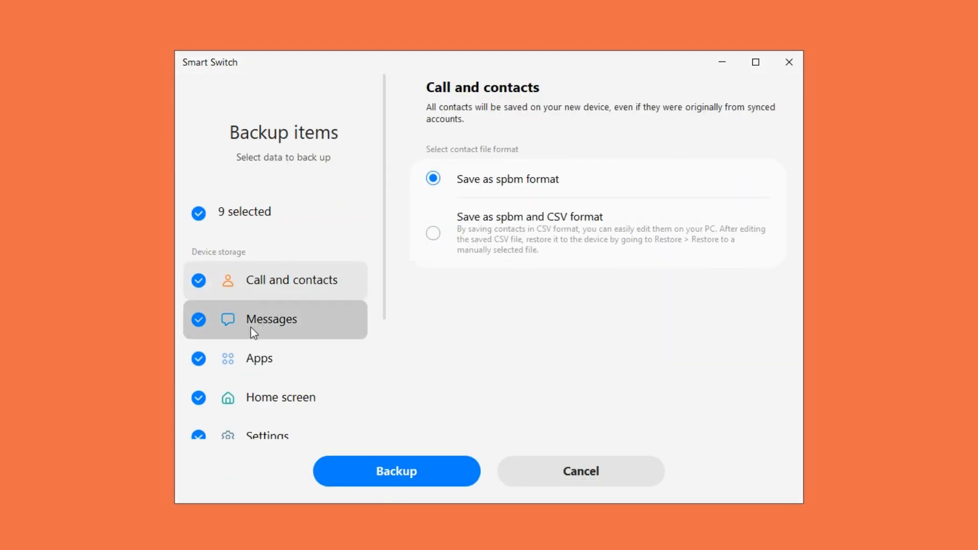
click(271, 319)
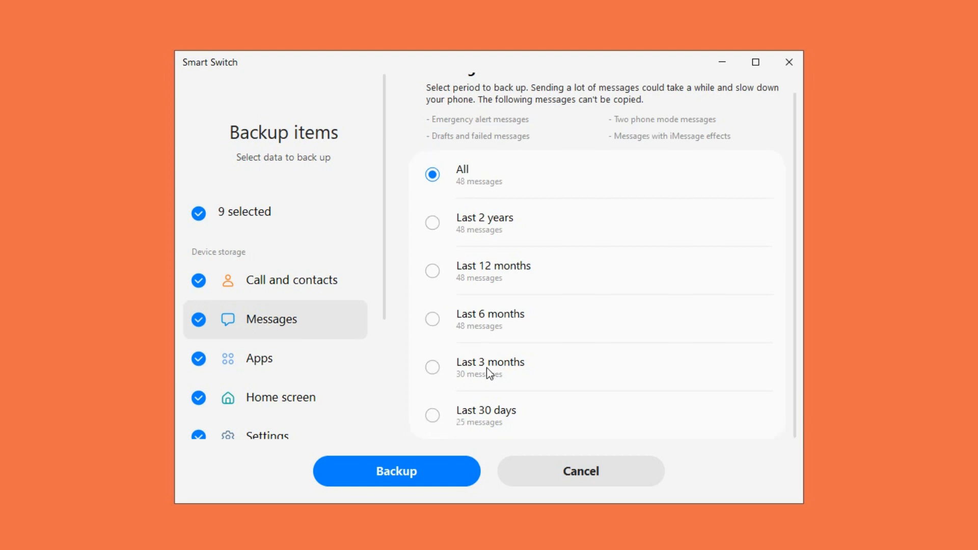
click(396, 471)
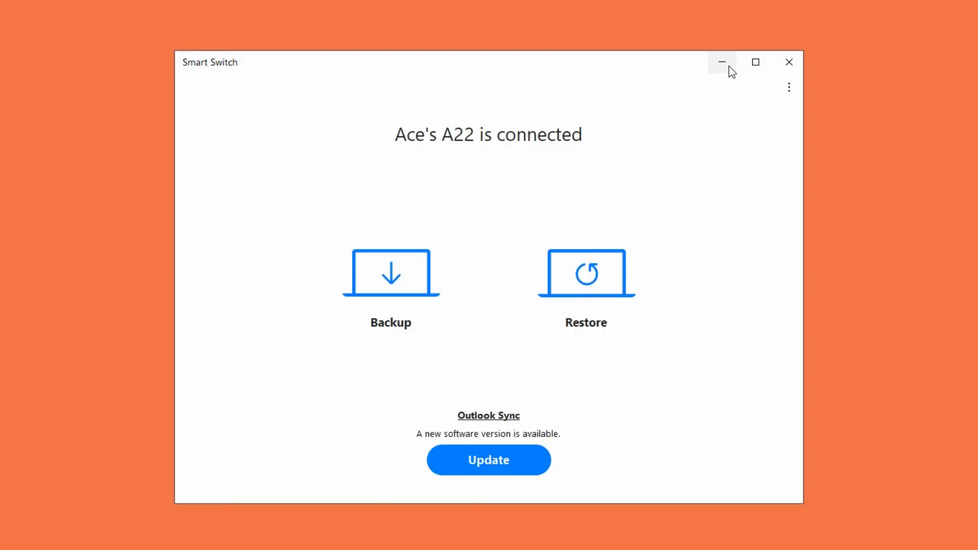
click(722, 62)
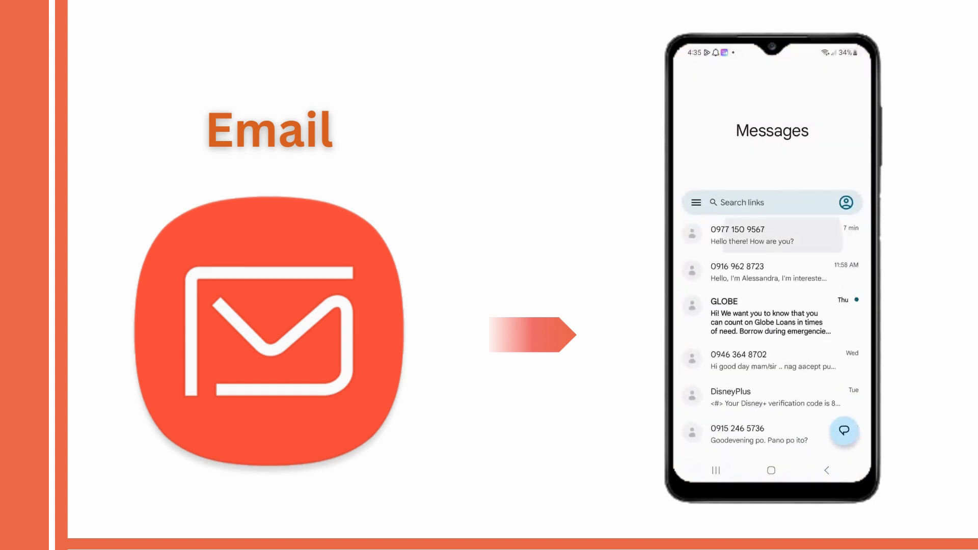
Step: Open the latest conversation and bring up Share for 'Hello there! How are you?'
click(762, 235)
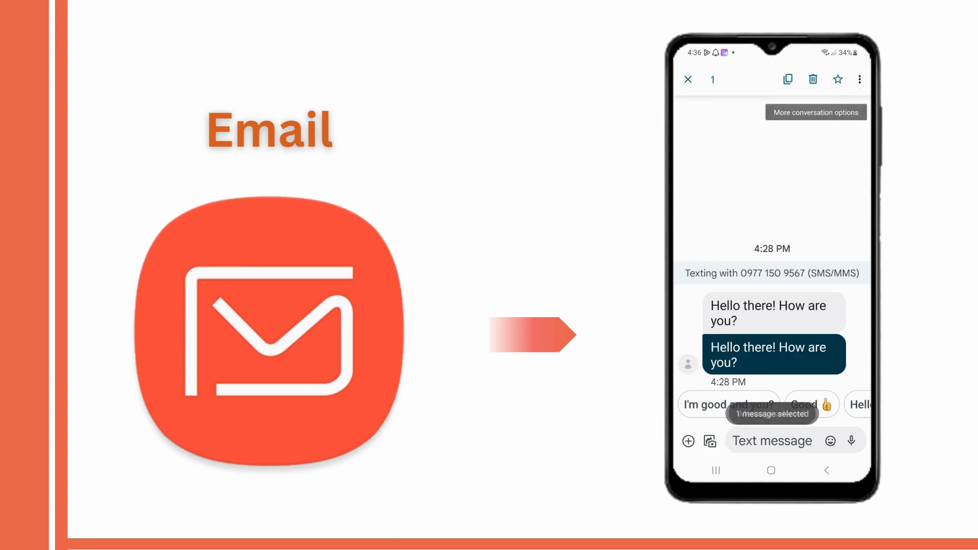
click(860, 80)
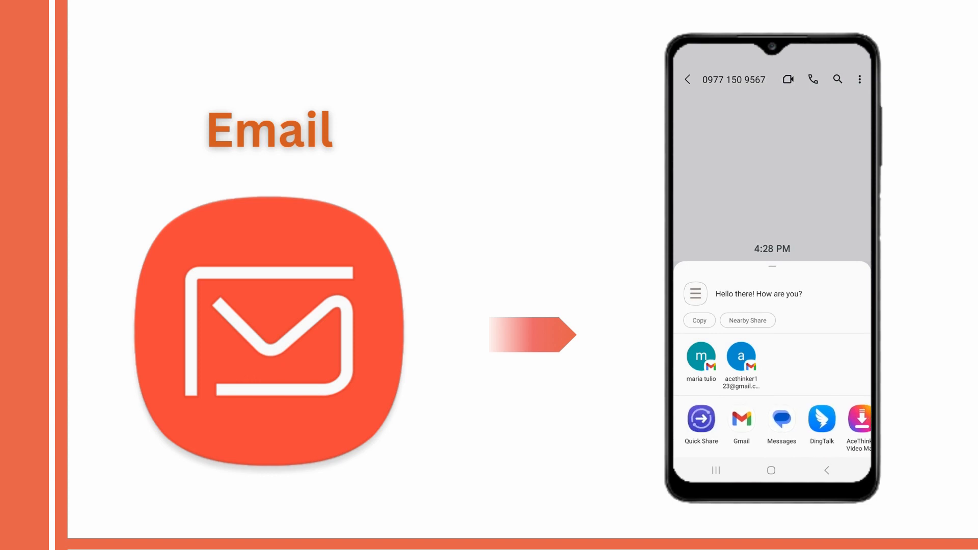
click(740, 425)
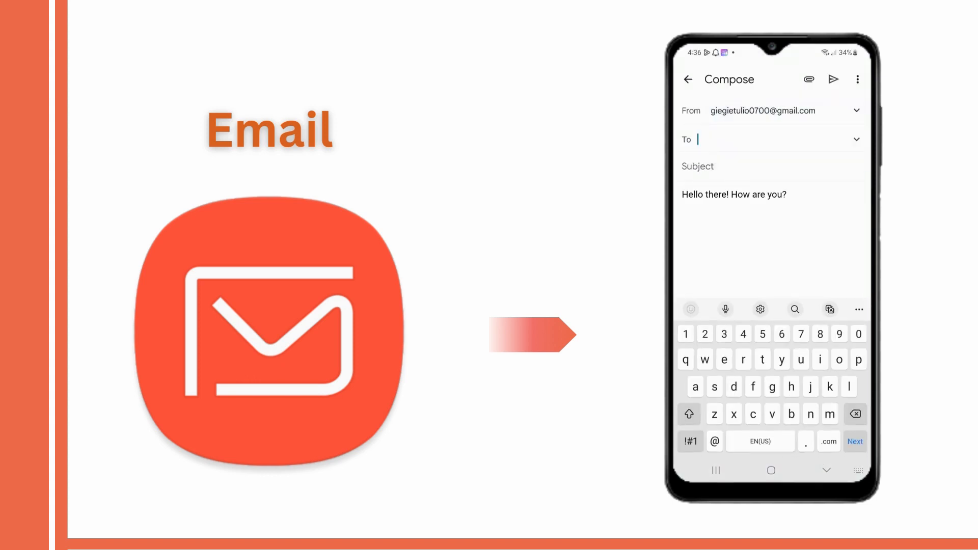
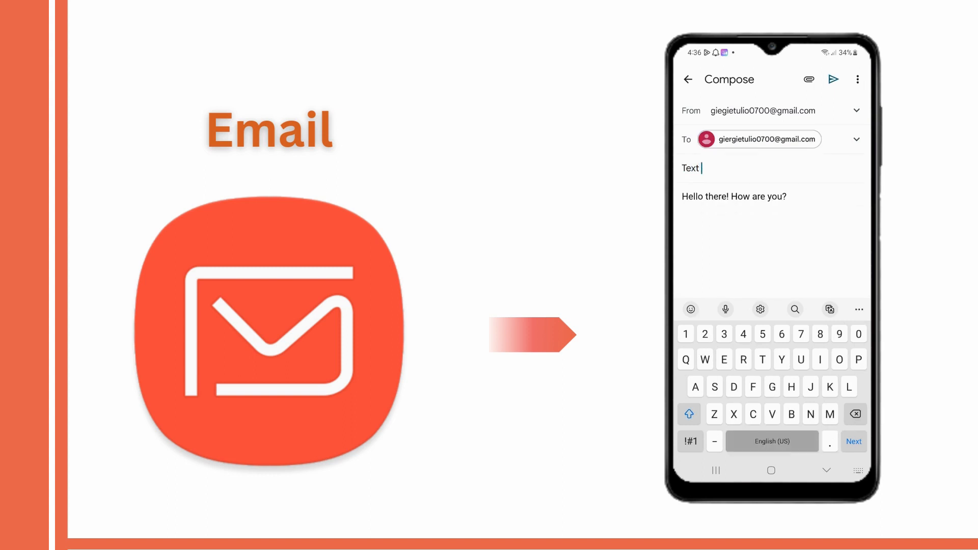
click(770, 471)
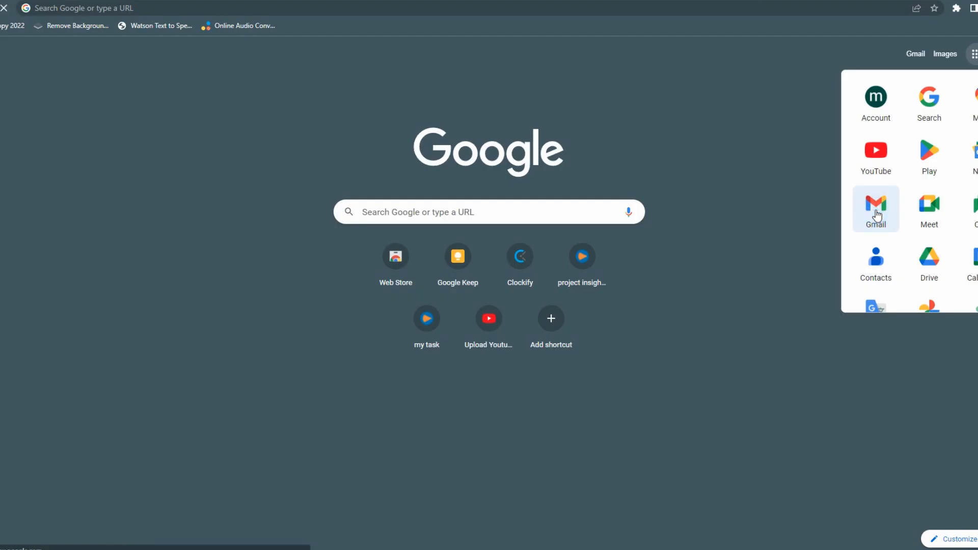
Step: Open desktop Gmail from the apps launcher and view the 'Text Message' thread
click(876, 206)
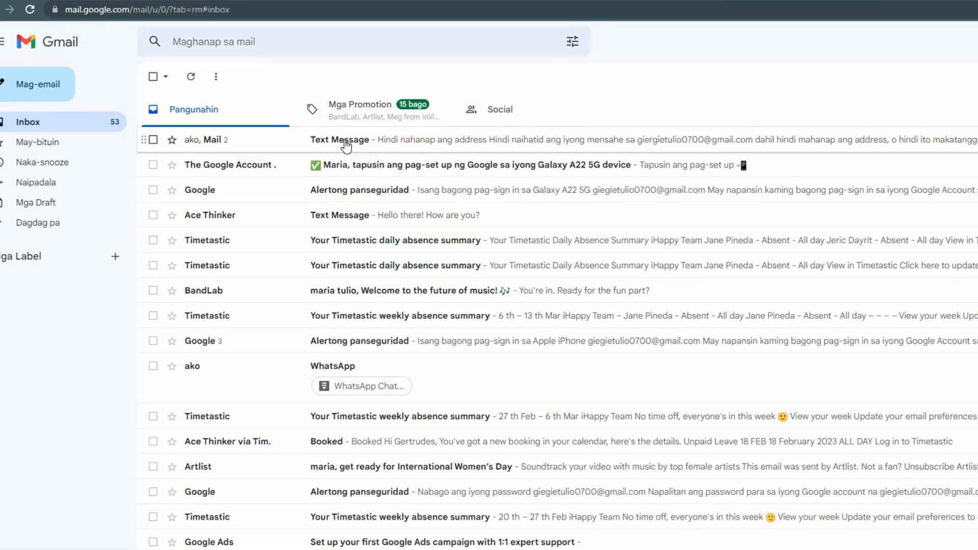
click(340, 139)
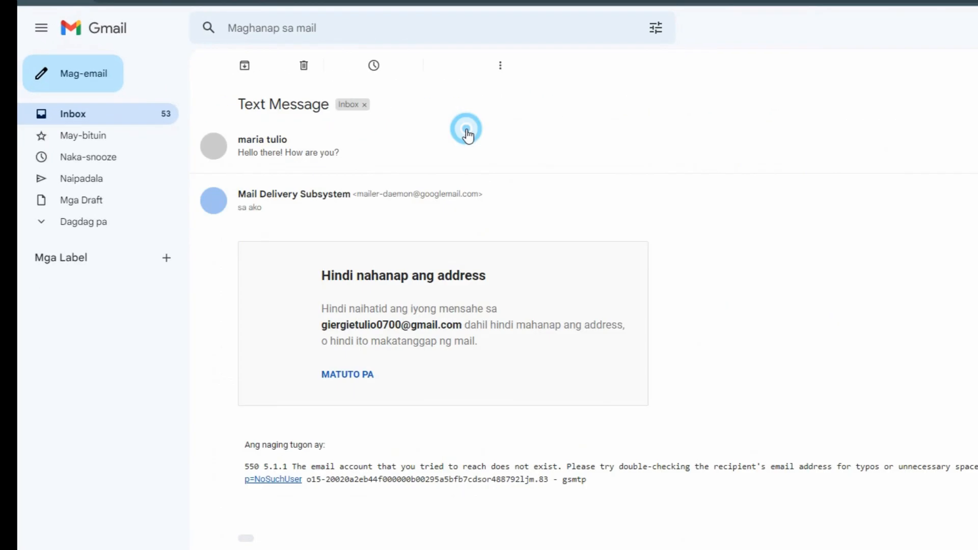